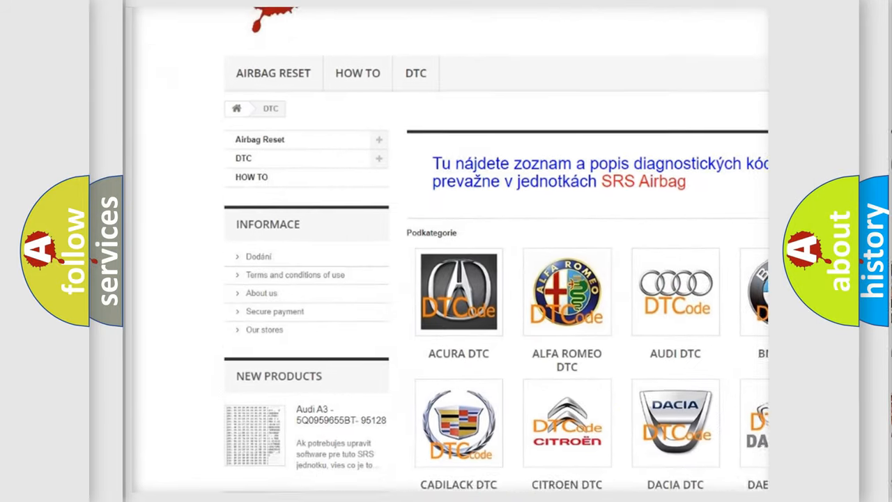
scroll("down", 3)
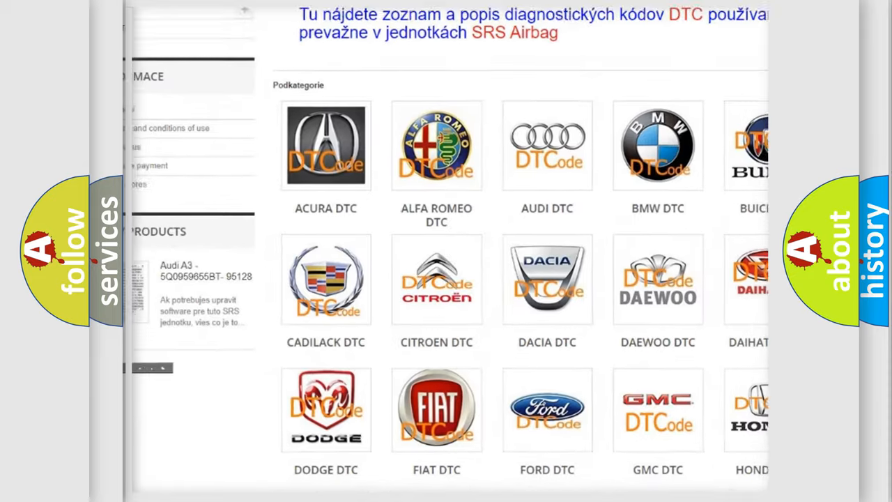
scroll("down", 3)
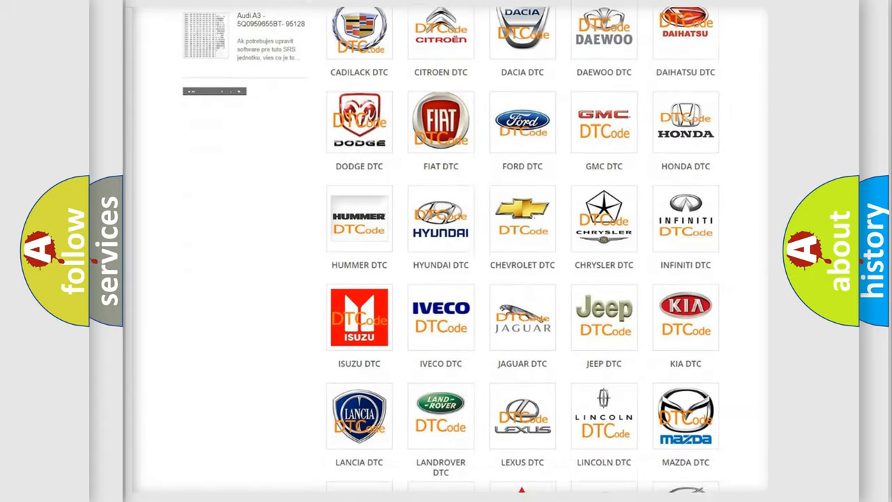
scroll("down", 3)
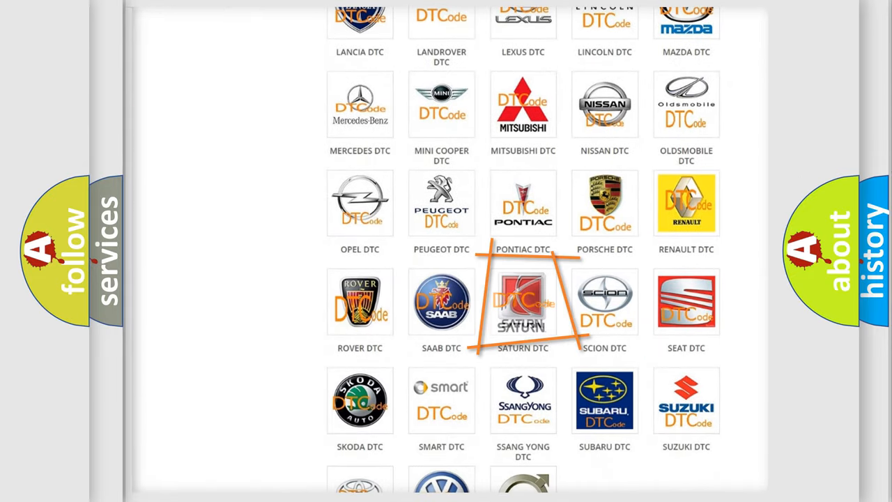